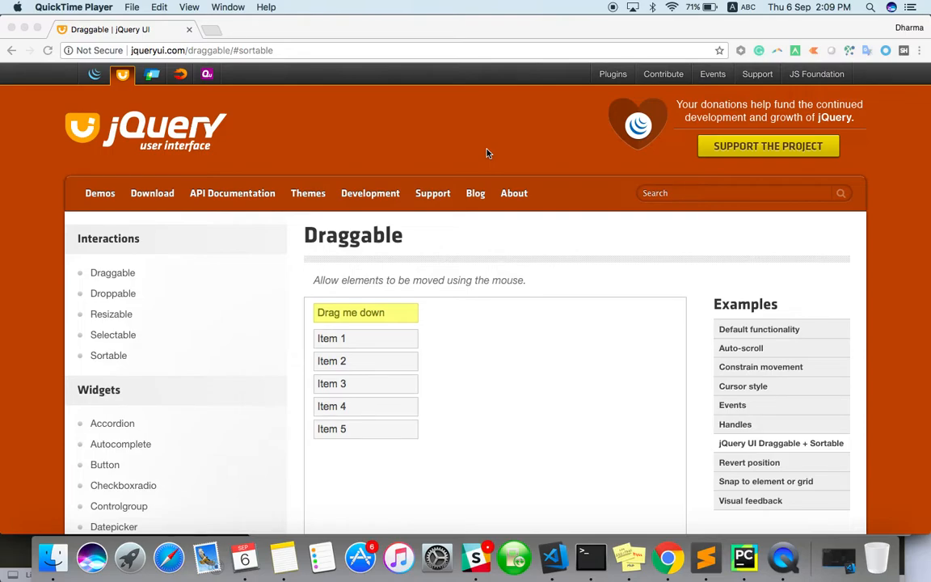
mouse_move(484, 153)
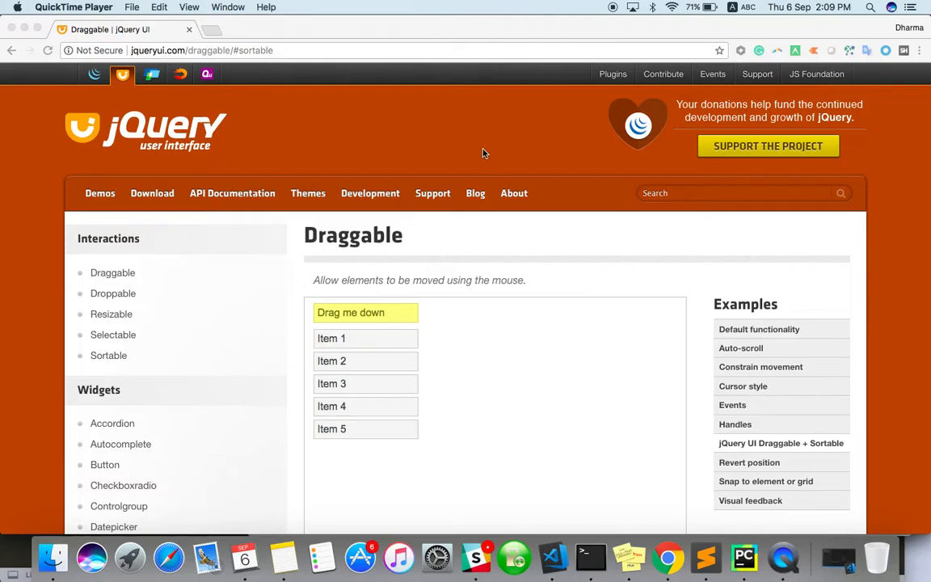
mouse_move(380, 142)
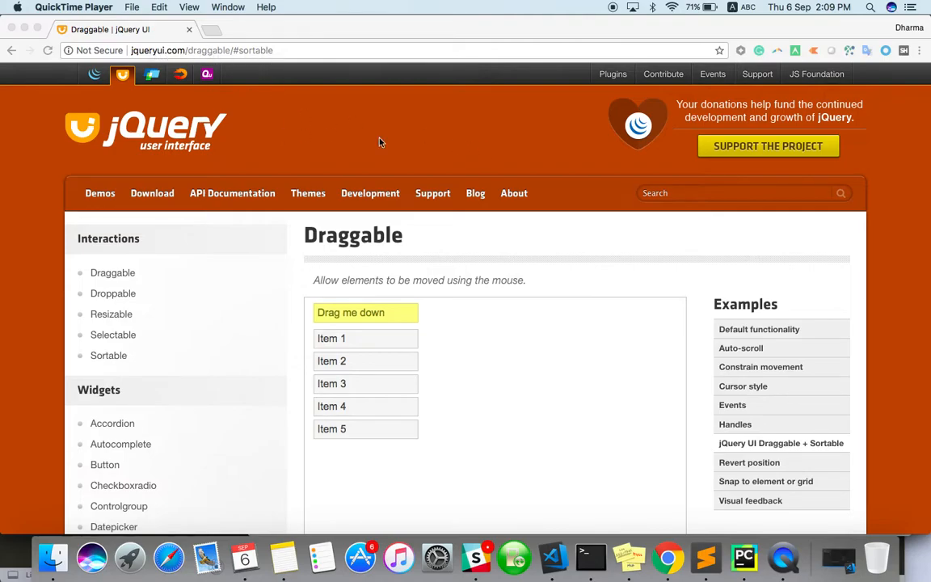
mouse_move(363, 316)
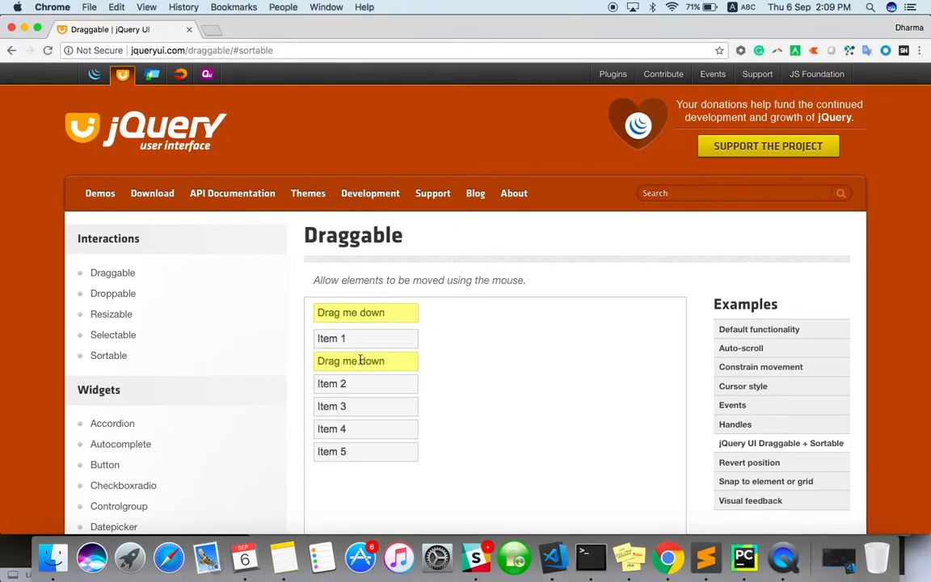
mouse_move(434, 364)
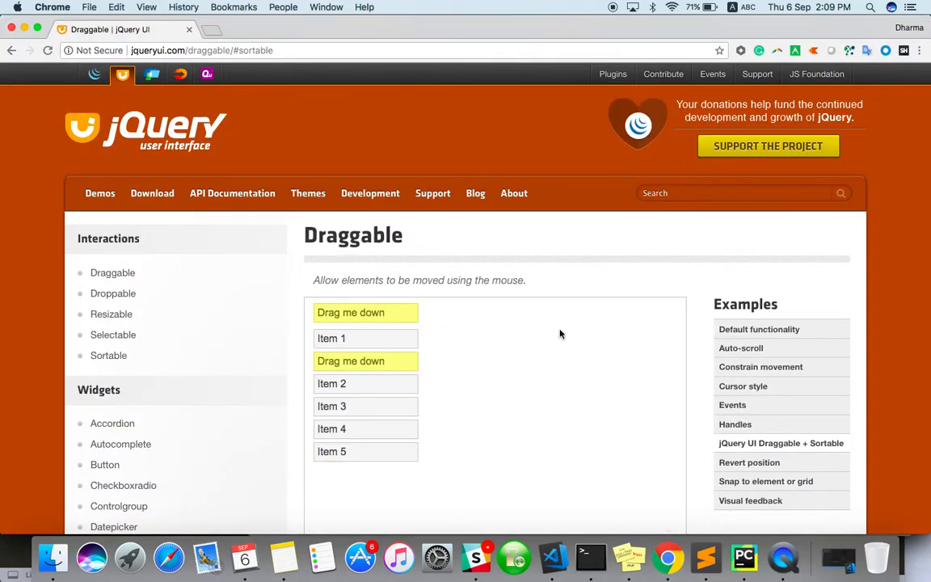
Inspect the demo area in Chrome DevTools to reveal its demo-frame iframe
right_click(561, 333)
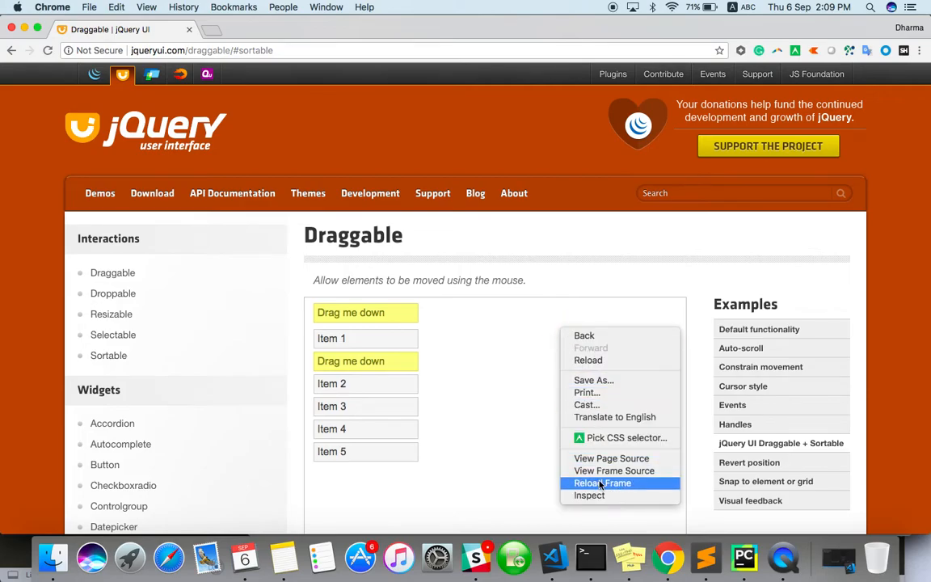
mouse_move(590, 495)
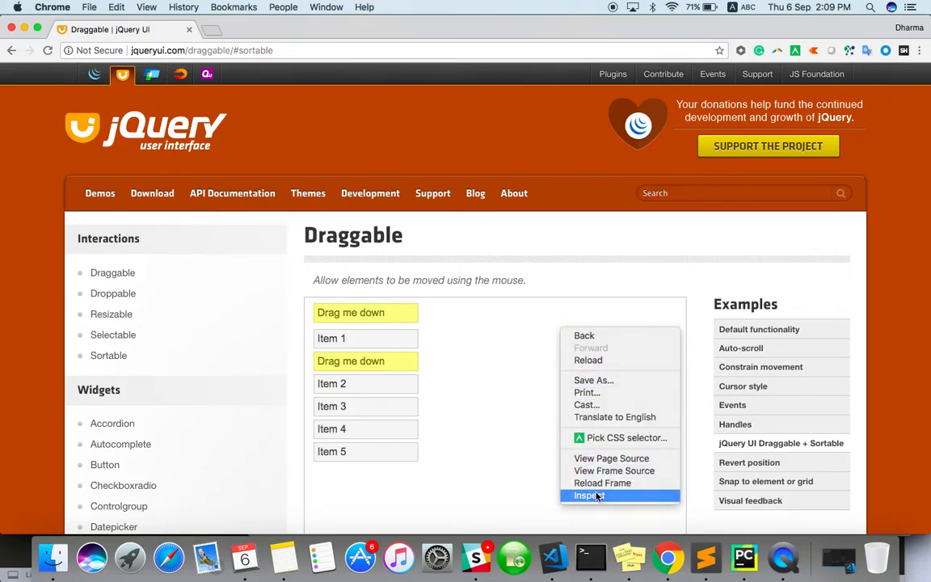
left_click(589, 495)
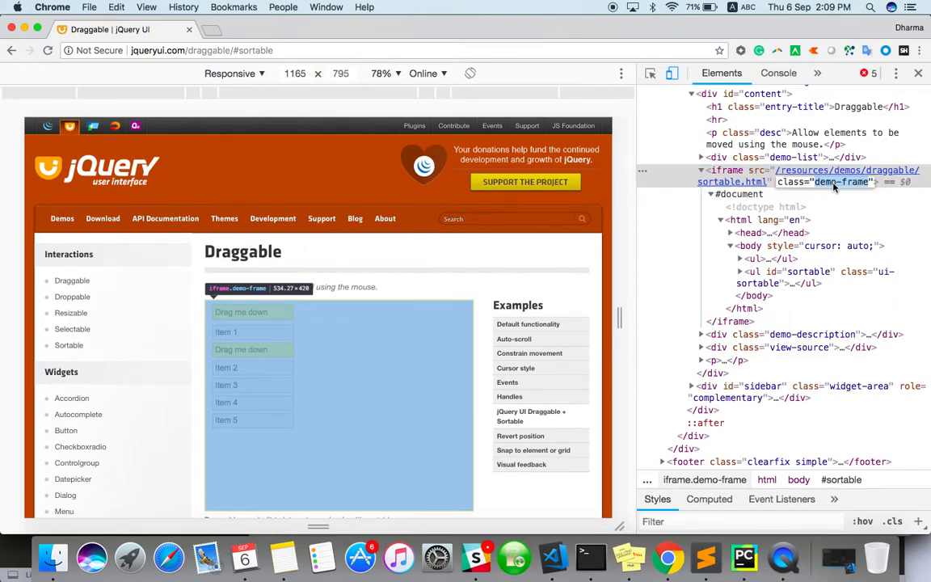
mouse_move(744, 556)
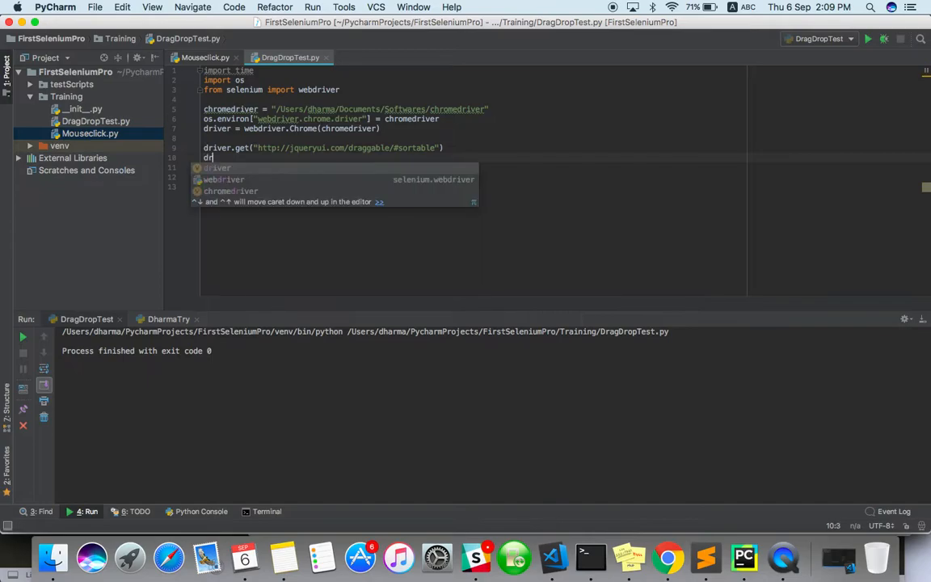
Write driver.switch_to.frame(driver.find_element_by_css_selector(".demo-frame"))
type("iver.")
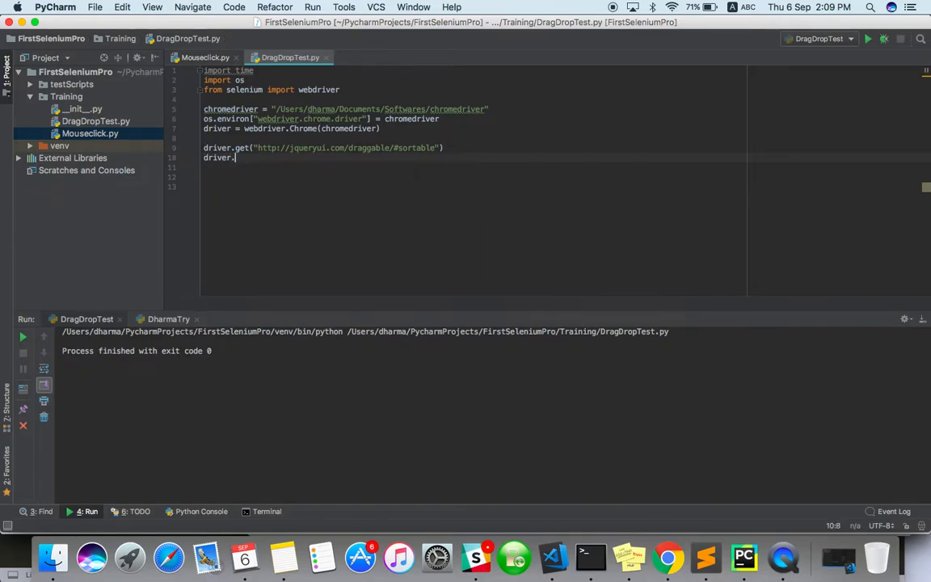
type("switch_to.frame(driver")
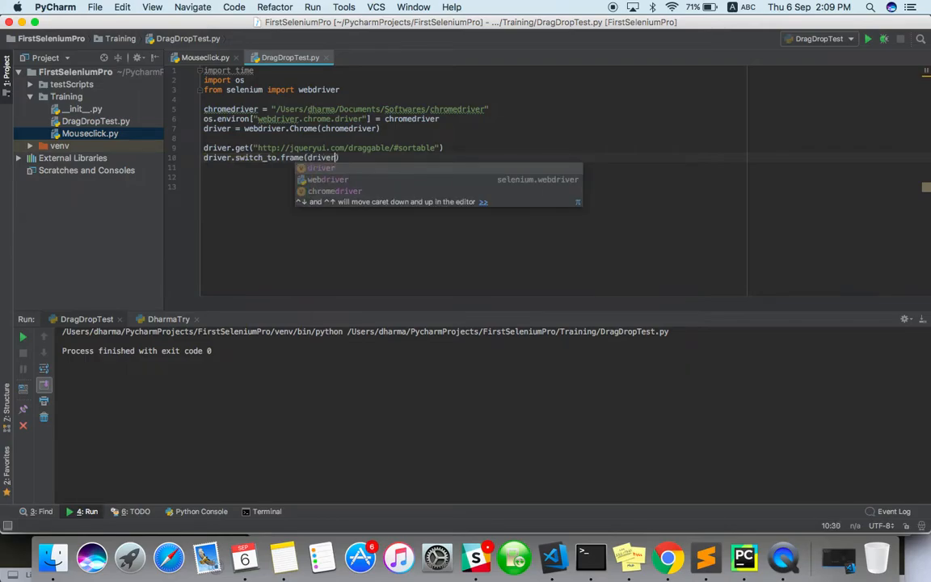
type(".find_element_by_css_selector()")
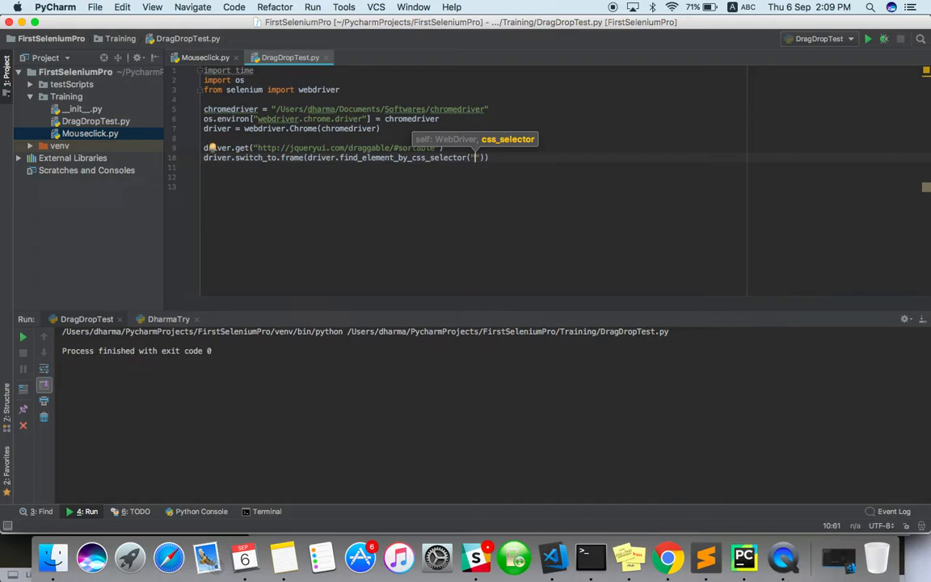
type(".demo-frame")
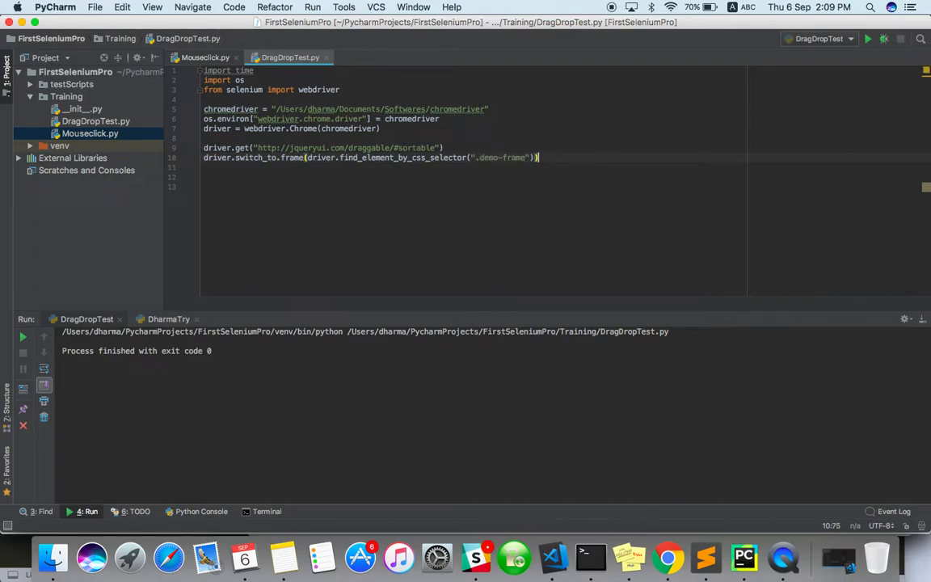
key("enter")
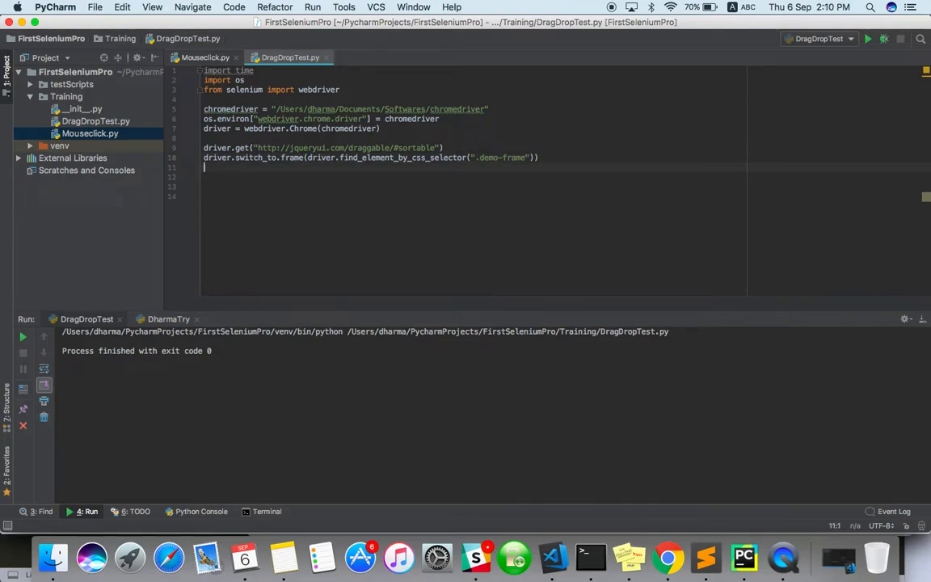
Begin the line source=driver.find_element_by_css_selector('')
type("sou")
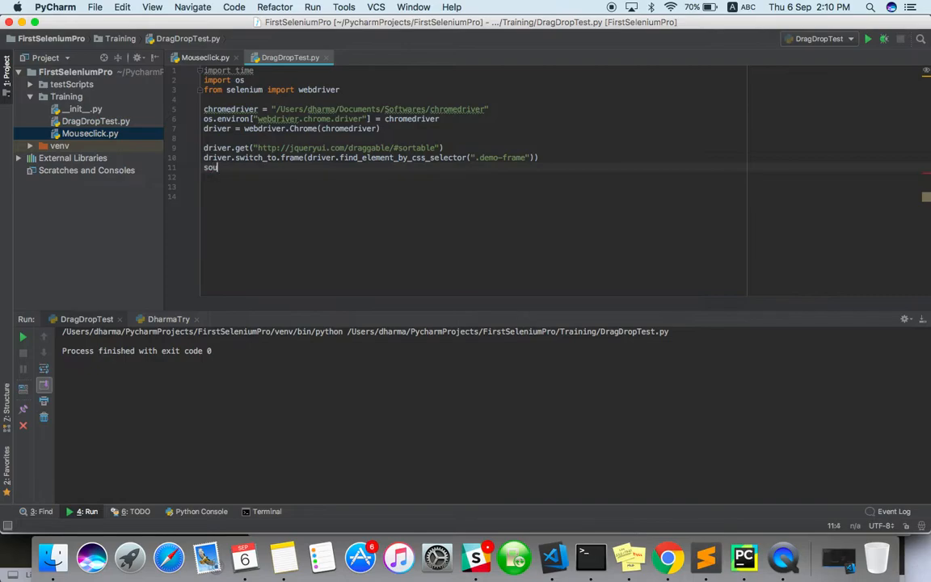
type("rce=")
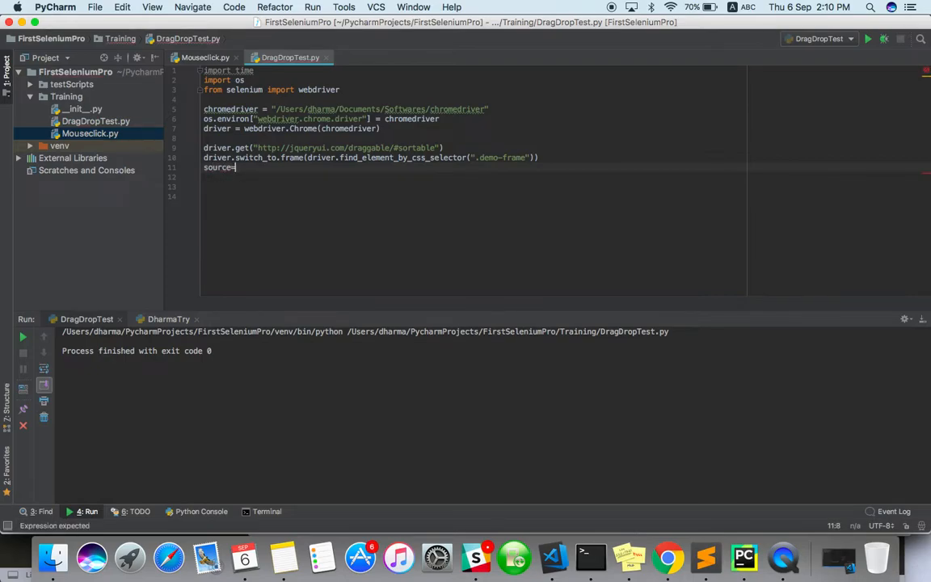
type("dri")
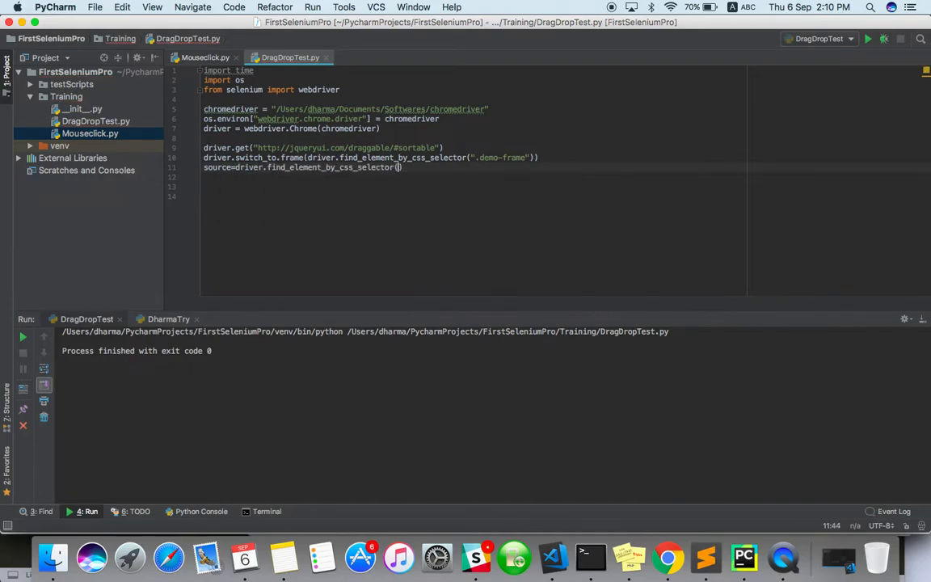
type("'")
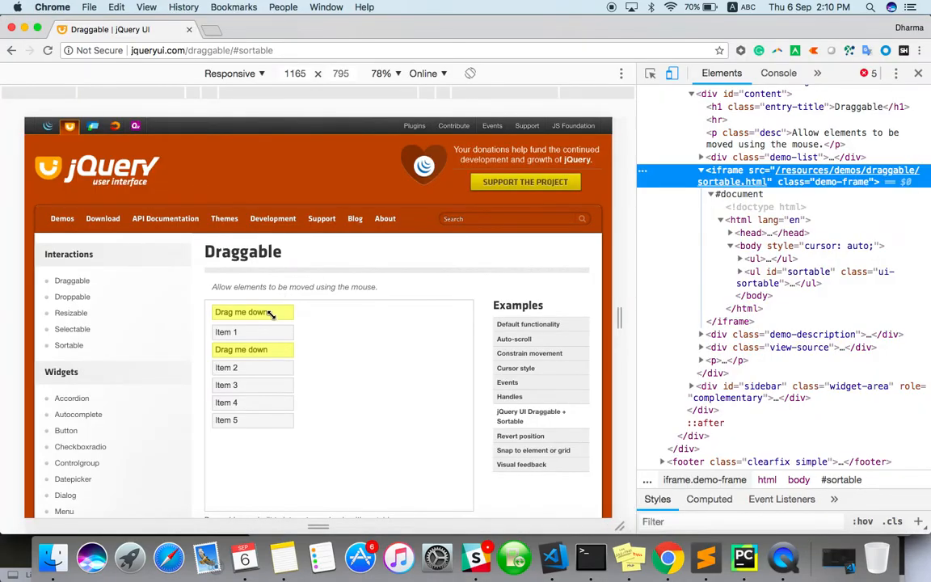
Inspect the 'Drag me down' box with the DevTools element picker
left_click(252, 312)
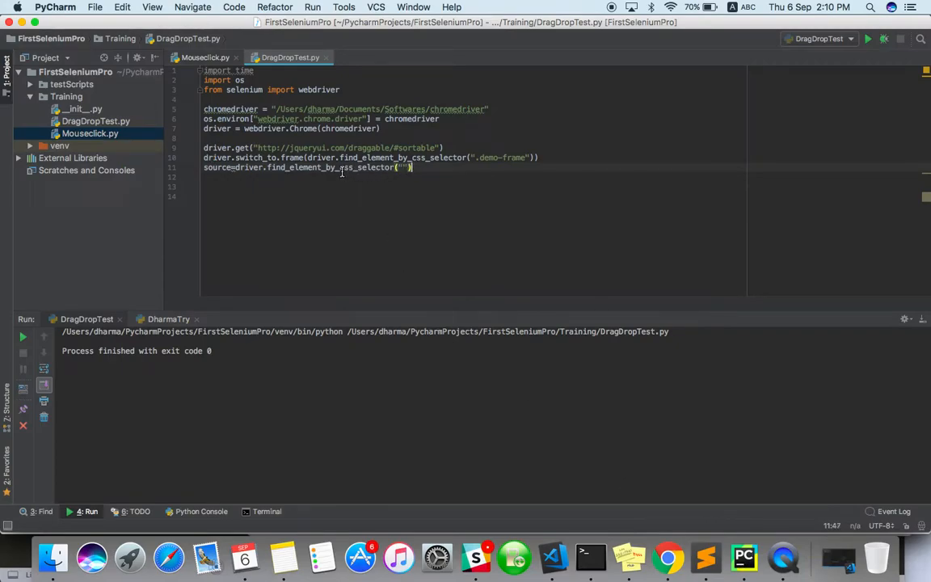
Change source to find_element_by_id("draggable") and start a target=driver. line
key("backspace")
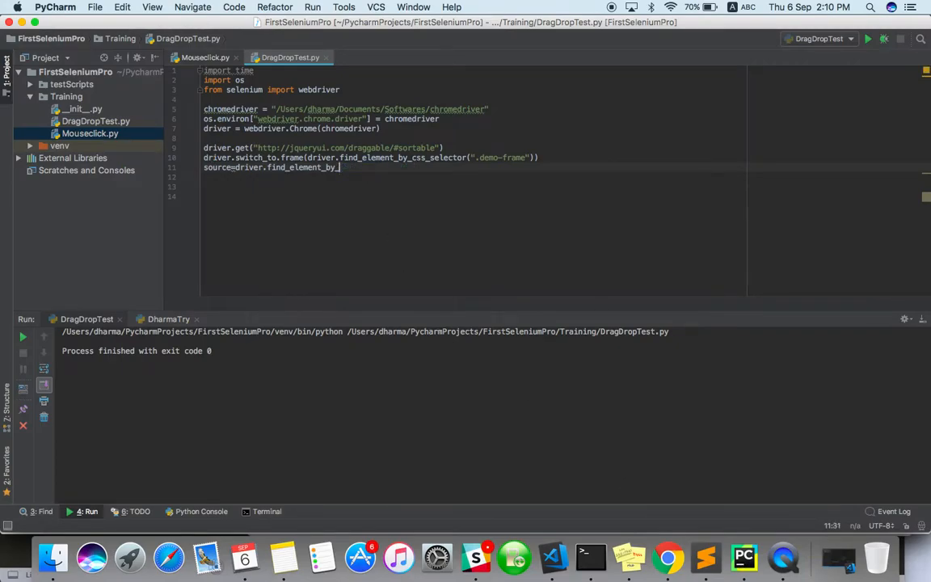
type("_")
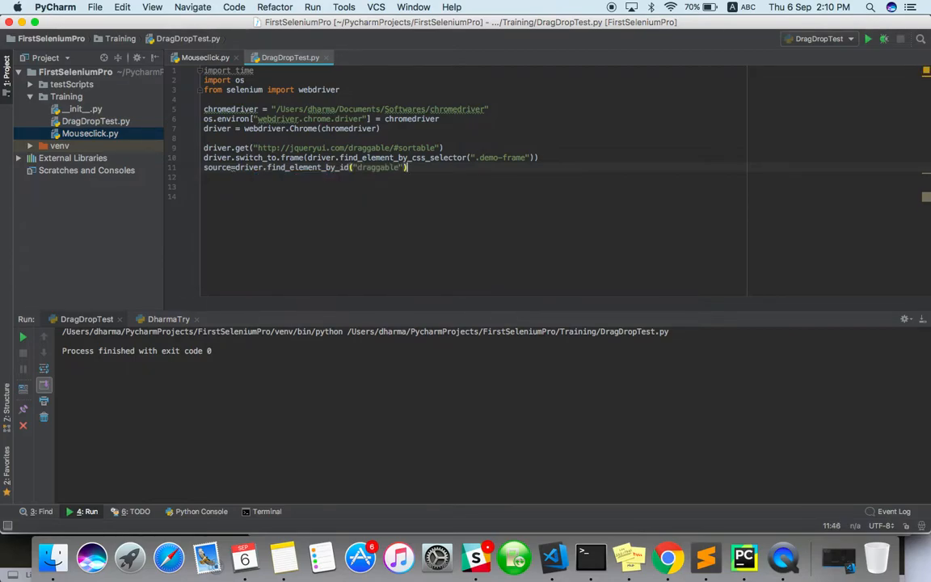
type("target")
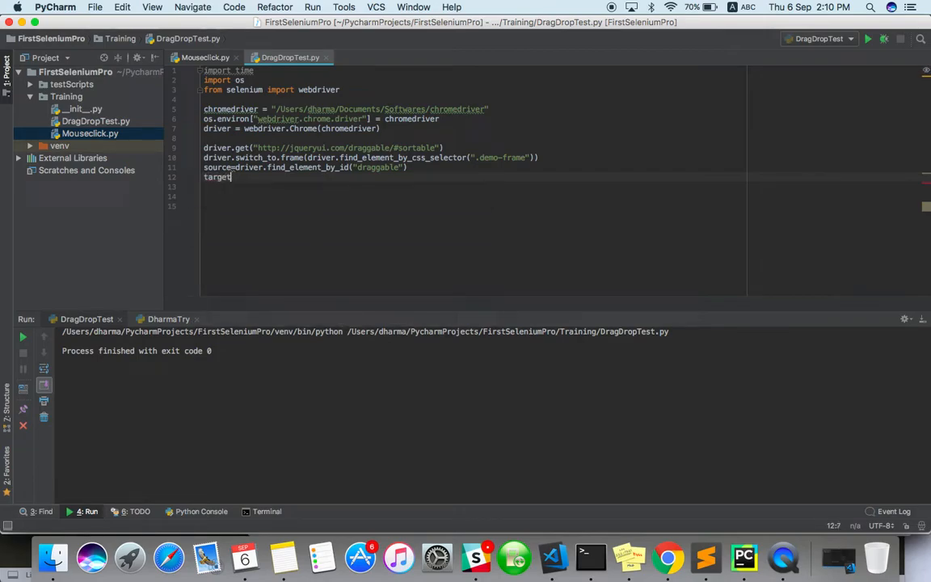
type("=dr")
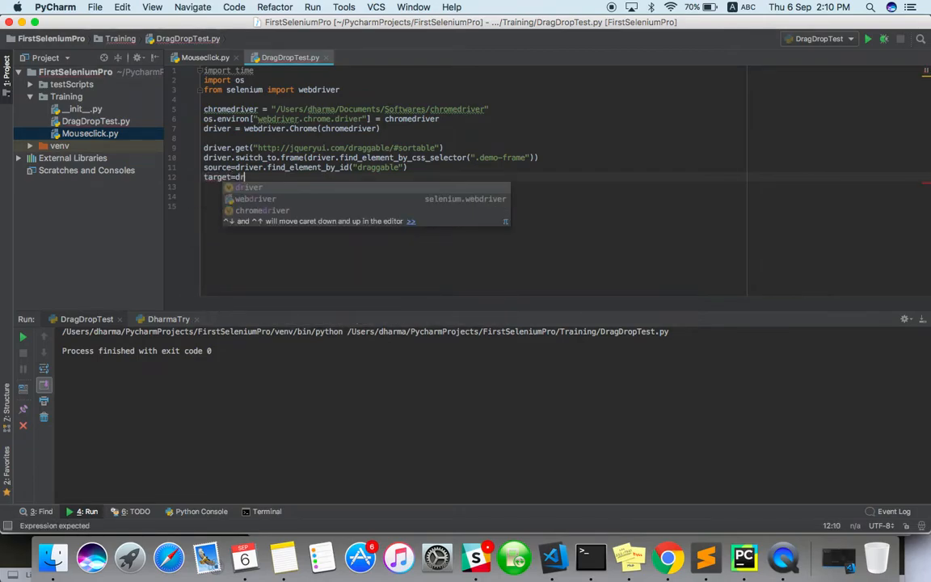
type("iver.")
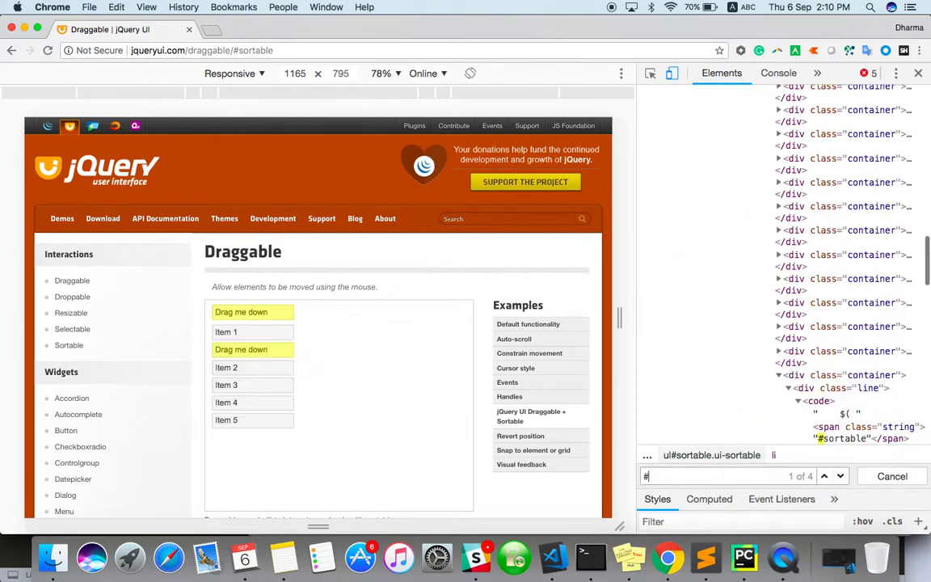
Search the DevTools markup for 'sortable' to find the list items' selector
type("sortable")
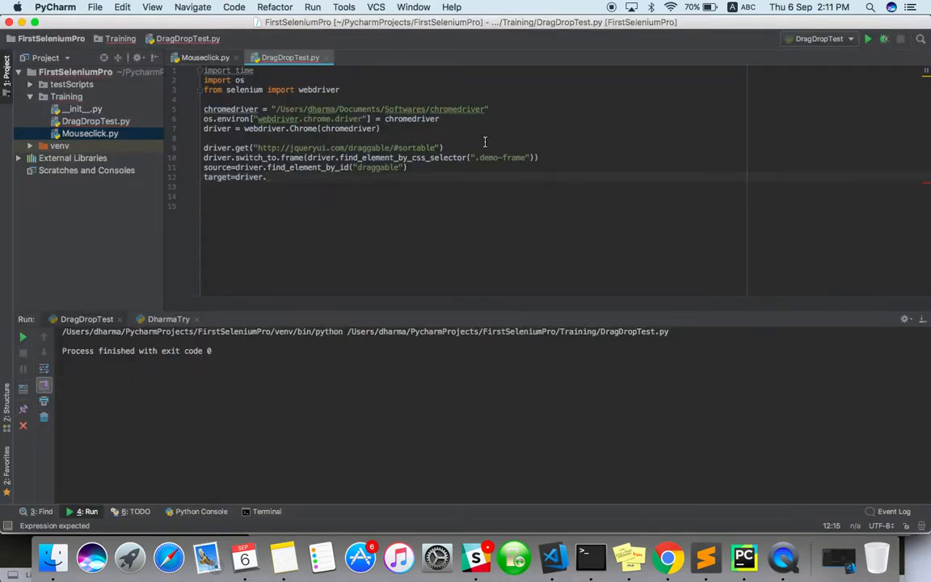
Complete target with find_element_by_css_selector("#sortable>li:nth-child(3)")
type("f")
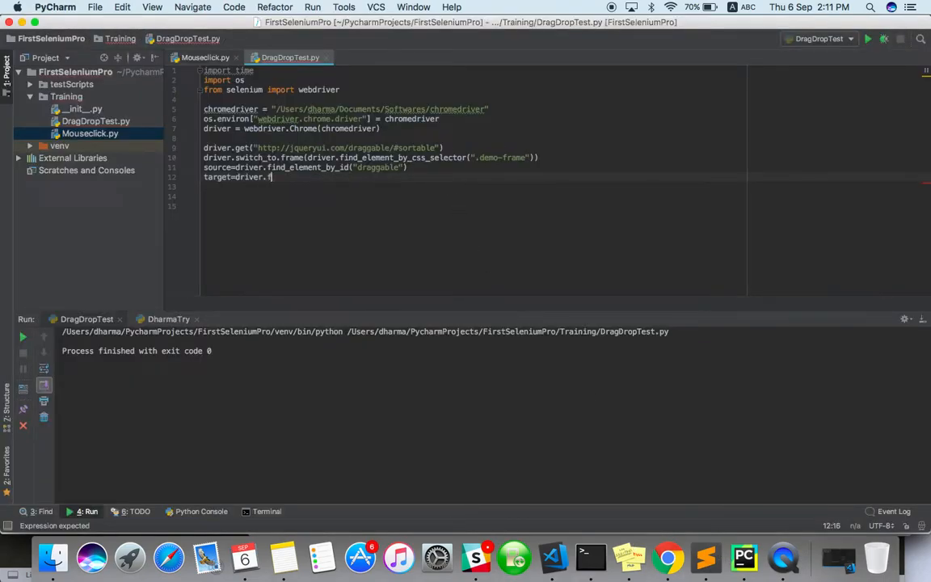
type("find_element_by_css_selector(\"#sortable>li:nth-child(3")
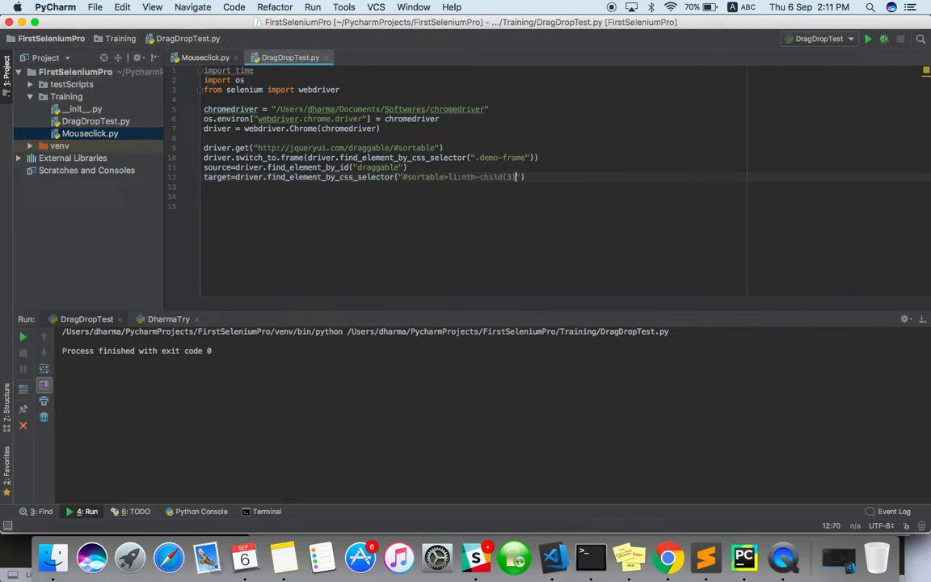
type("\")")
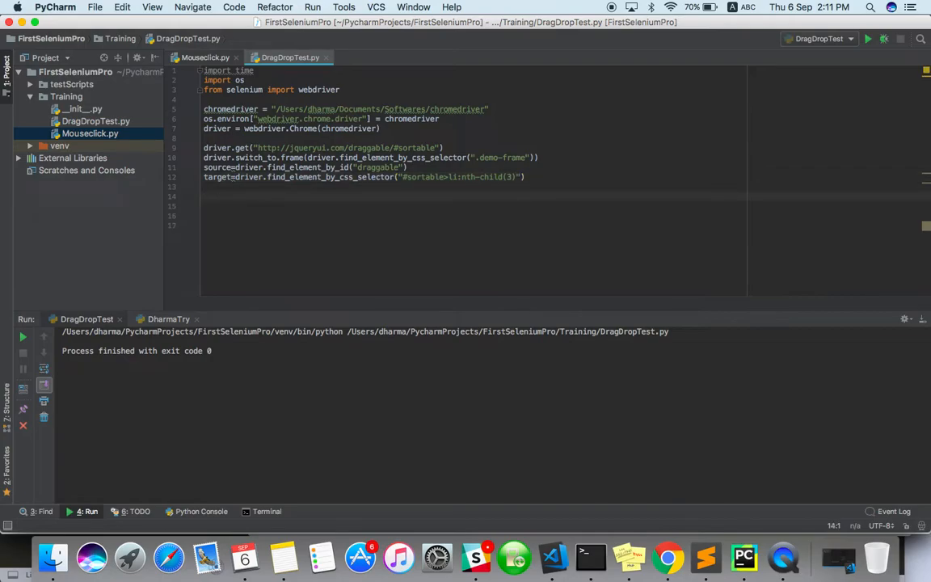
Write mouse=ActionChains(driver).drag_and_drop(source,target), accepting the ActionChains auto-import
type("mouse=ACti")
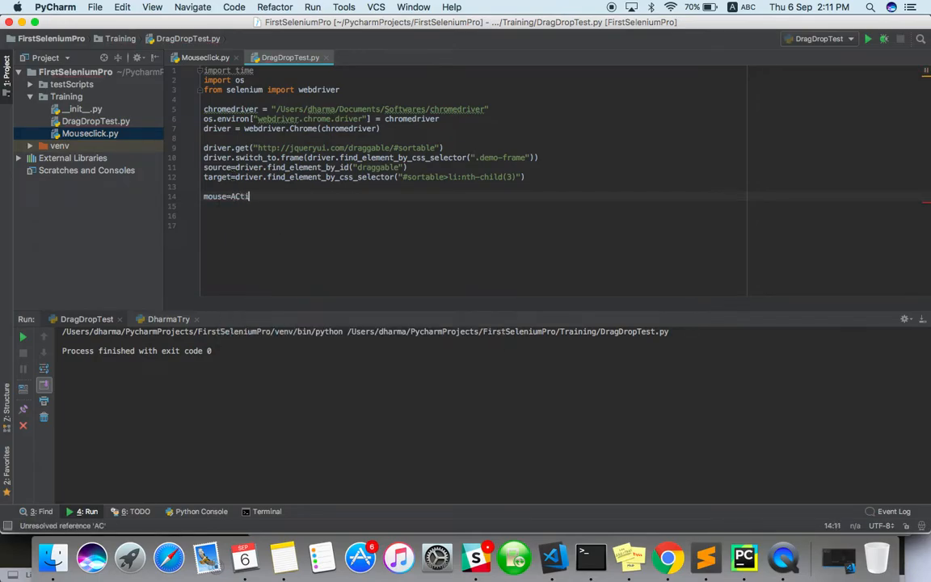
key("Backspace")
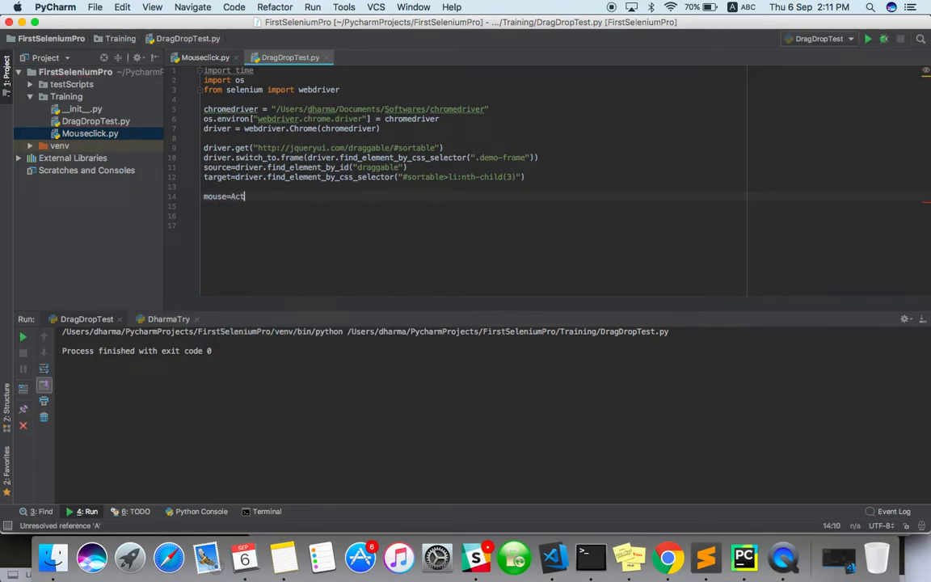
type("ionChains(")
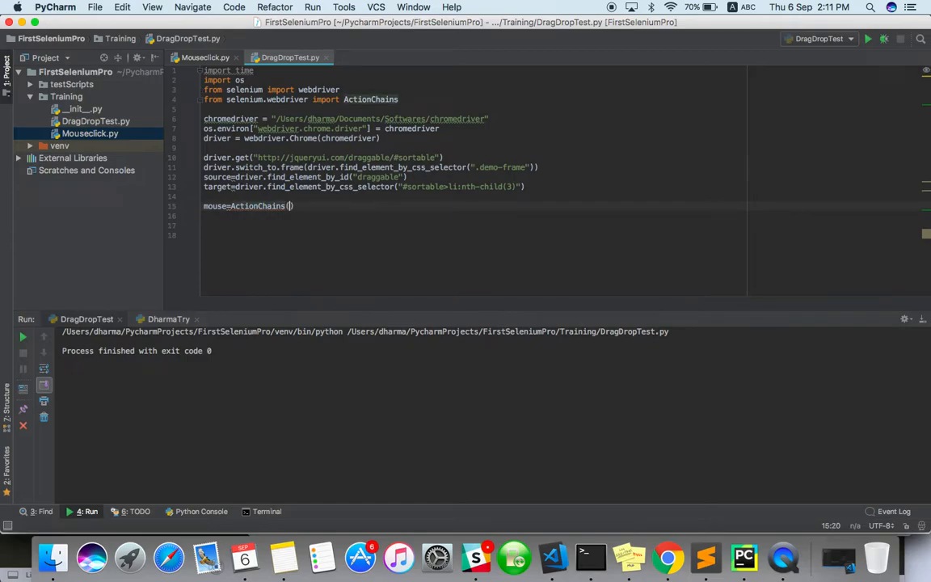
type("driver")
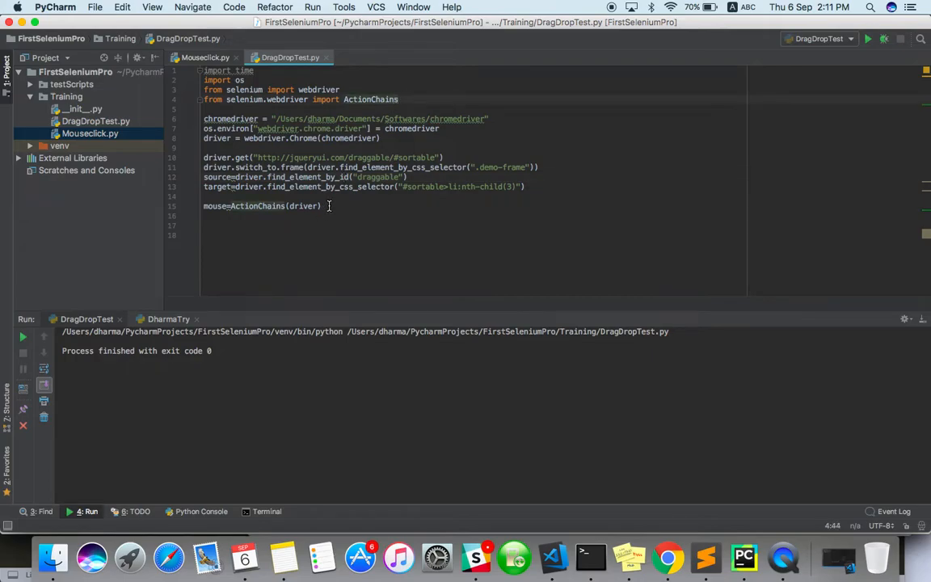
type(".")
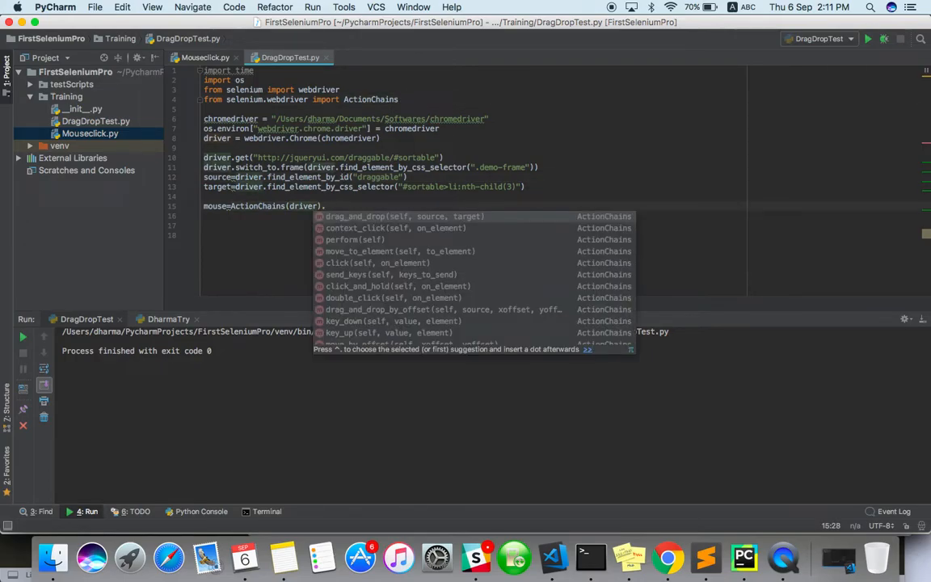
type("drag_and_drop(")
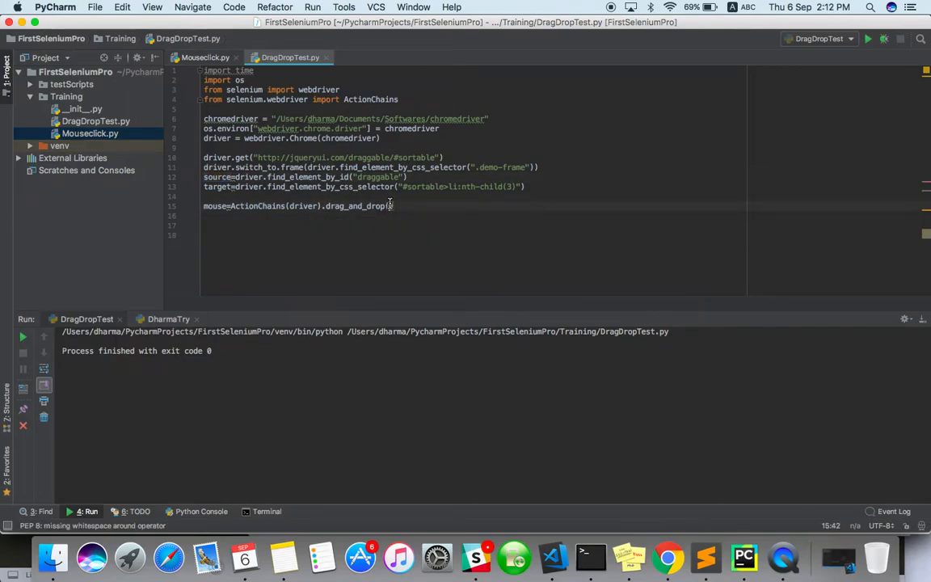
type("source,targe")
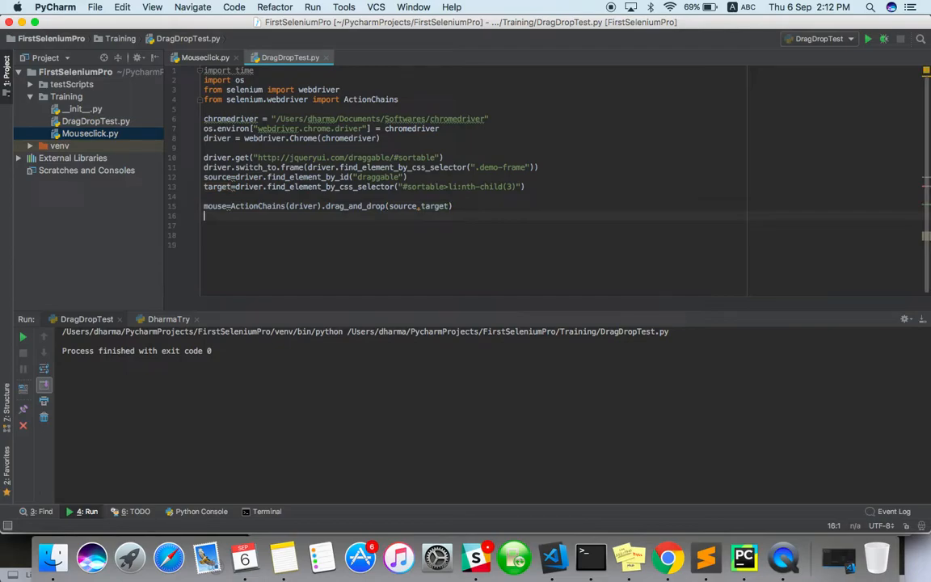
Add time.sleep(5) and driver.quit() lines after the drag-and-drop chain
type("time.sleep(")
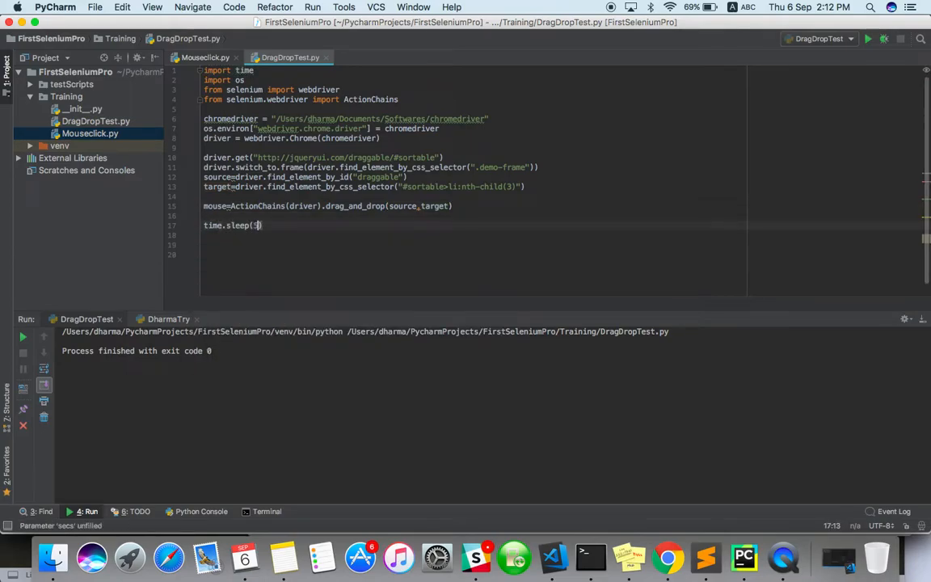
type("5")
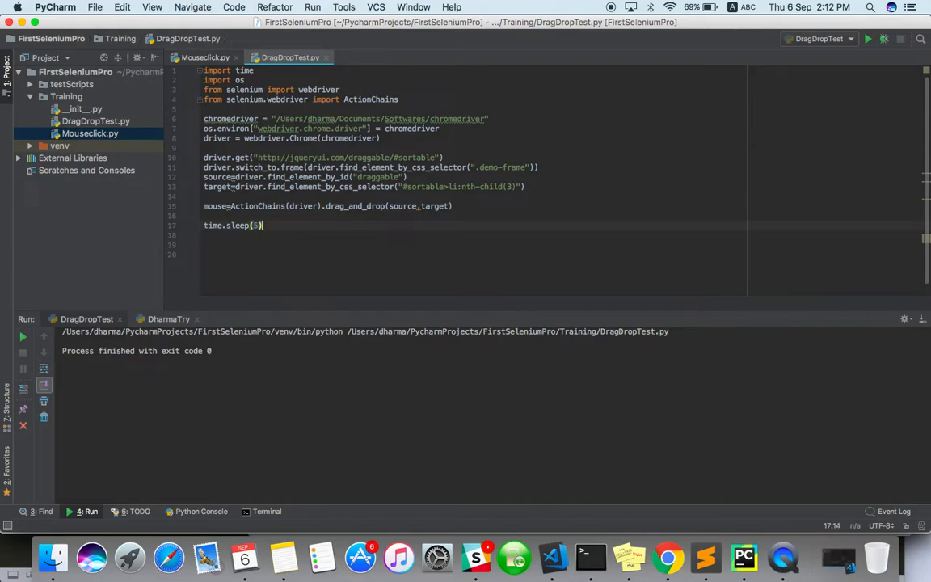
type("driver.")
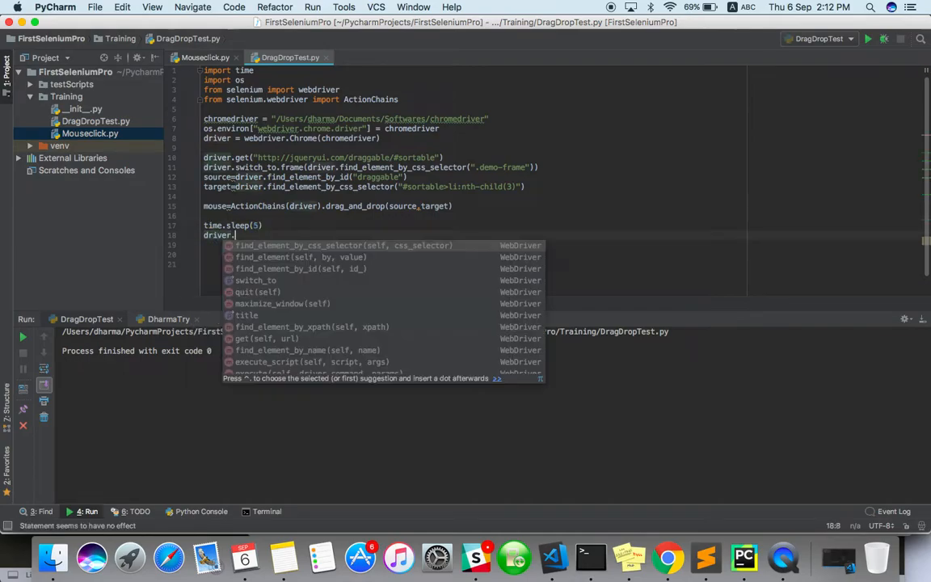
type("quit()")
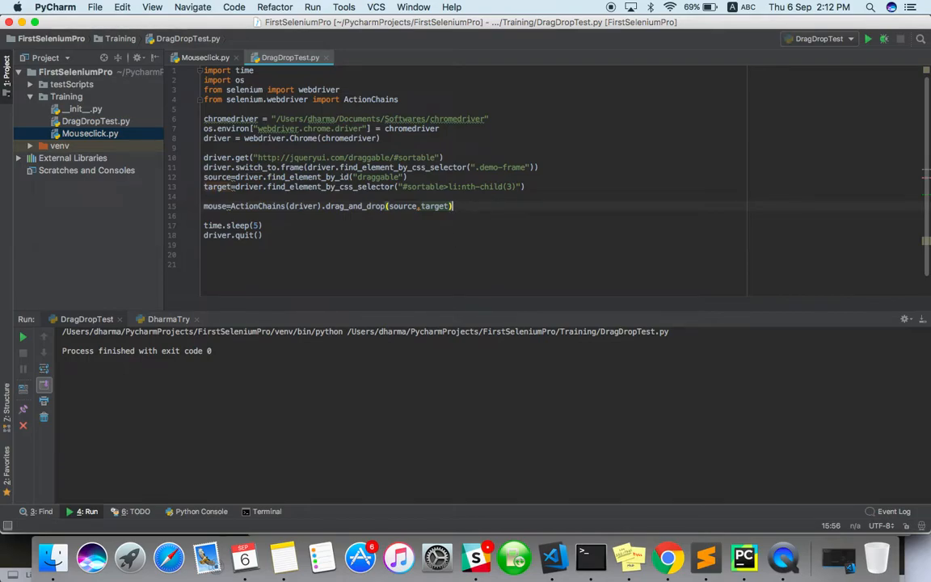
mouse_move(685, 519)
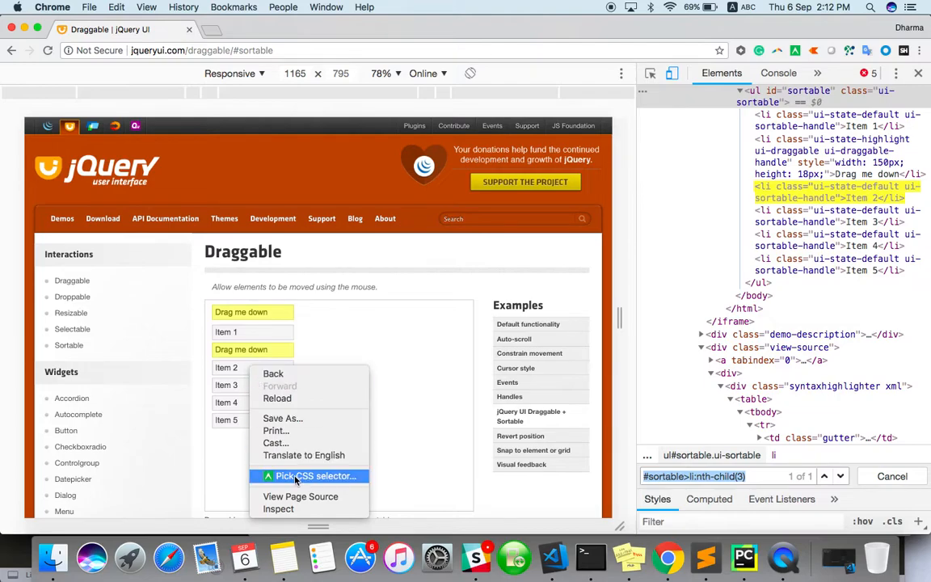
Pick Item 2's CSS selector from Chrome's context menu, then return to PyCharm
left_click(315, 475)
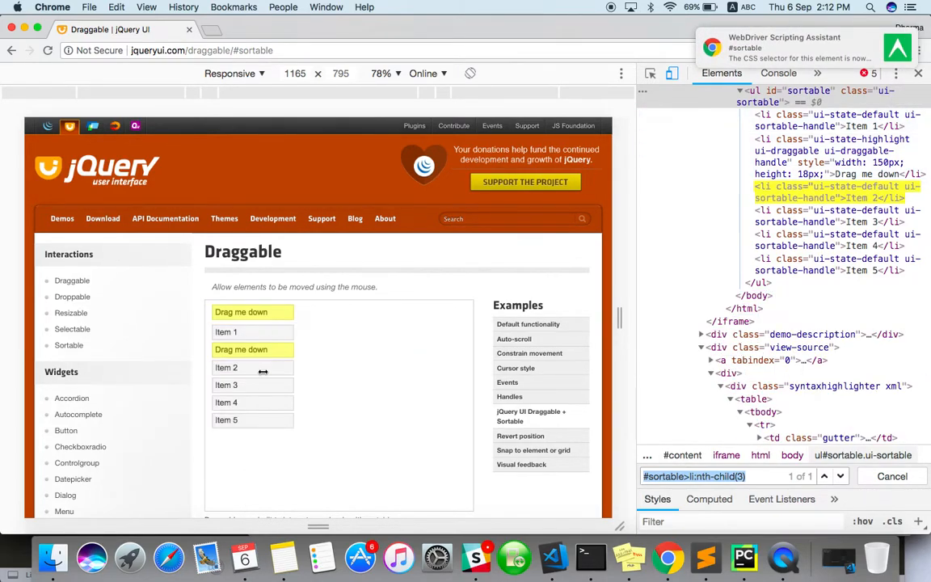
right_click(262, 371)
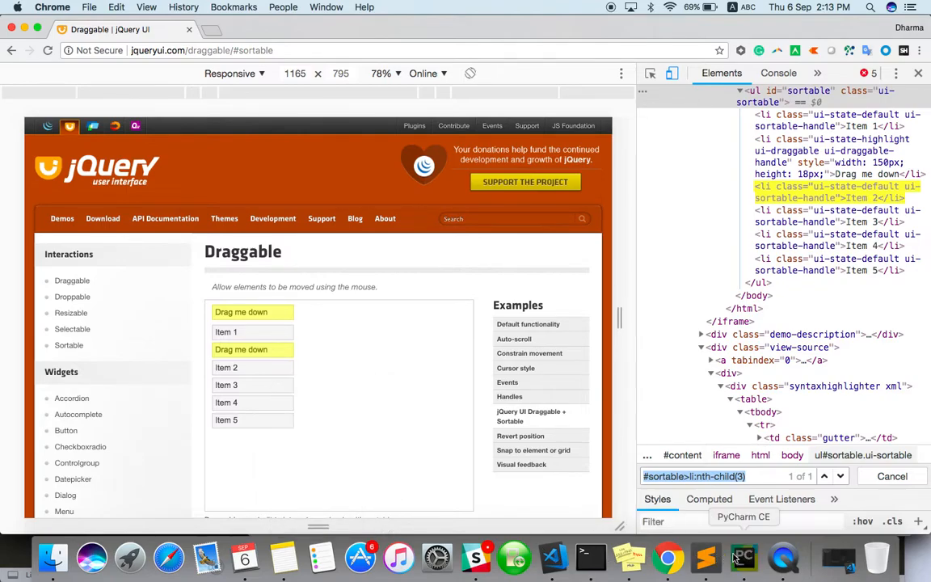
left_click(743, 557)
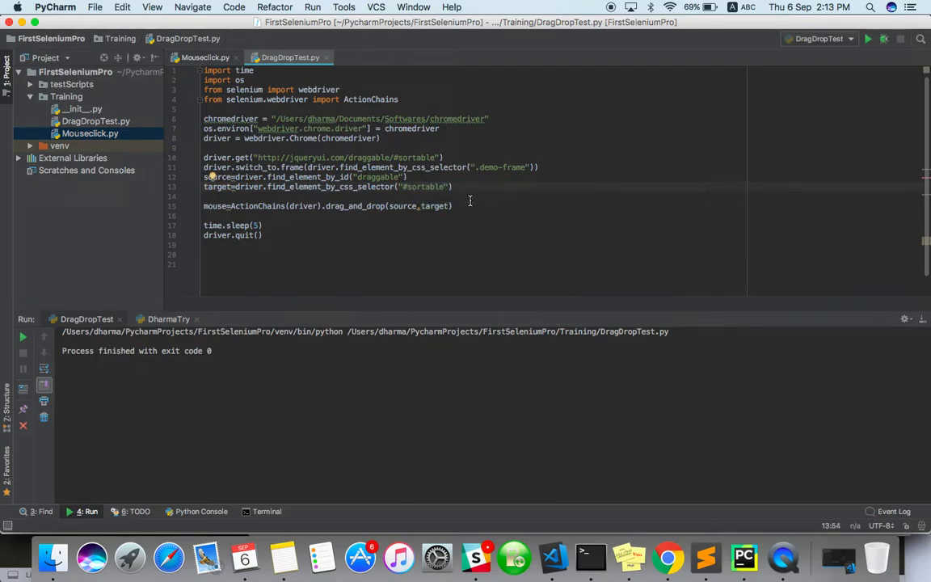
mouse_move(869, 39)
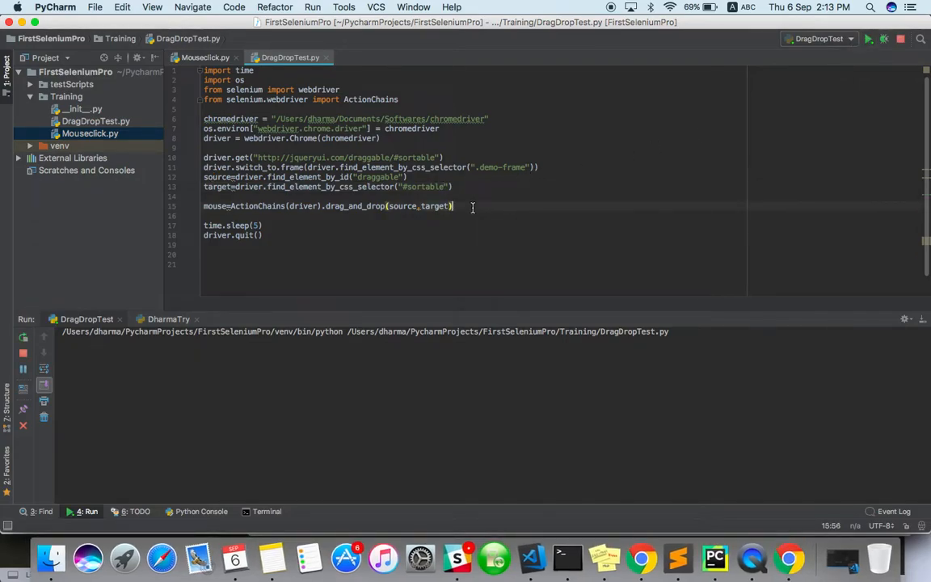
Add a mouse.perform() line right after the drag_and_drop chain
key("enter")
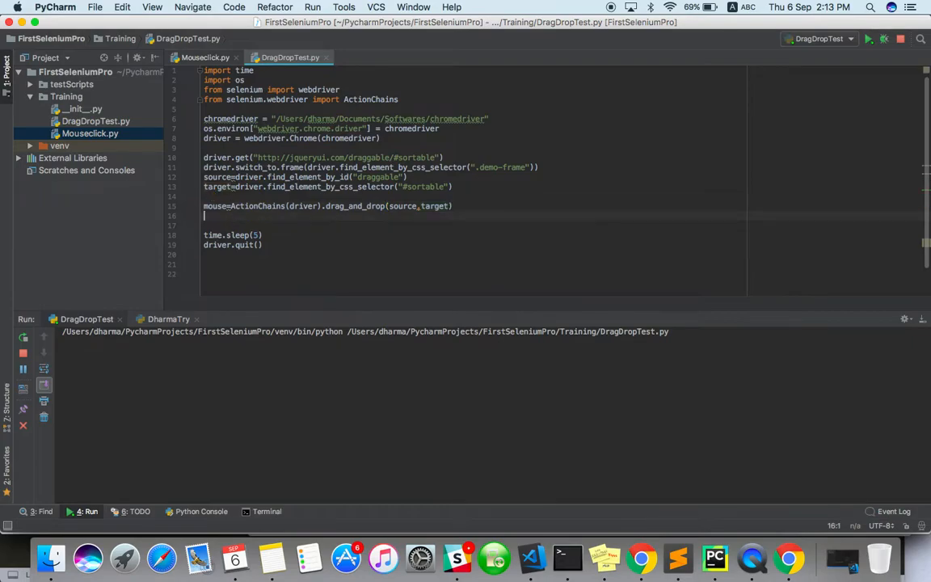
type("mou")
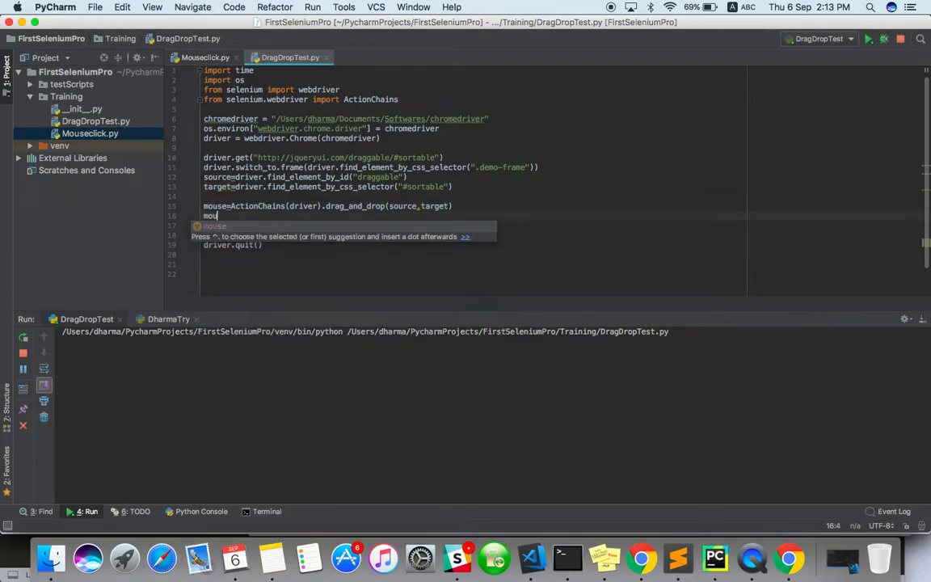
type(".perform()")
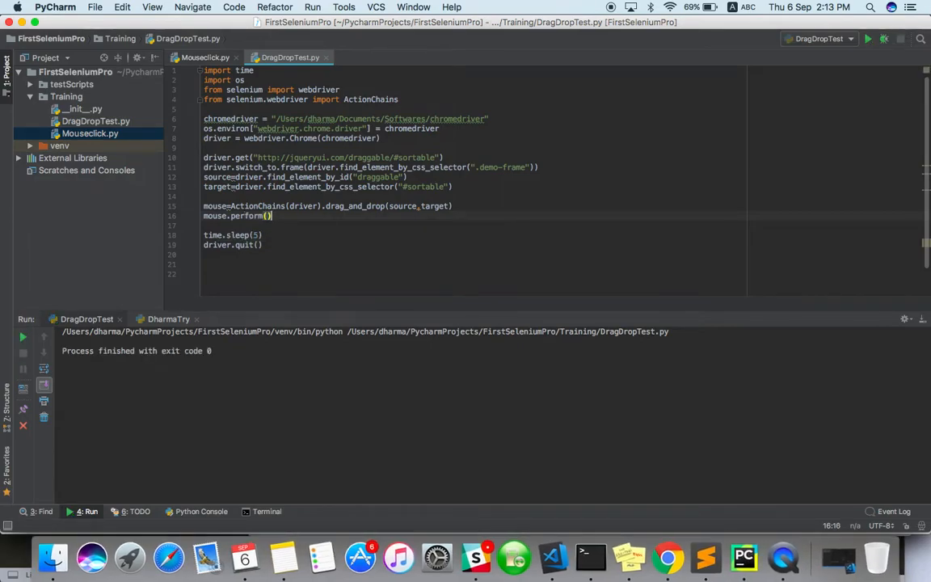
mouse_move(530, 200)
type(">li:nth-child(3")
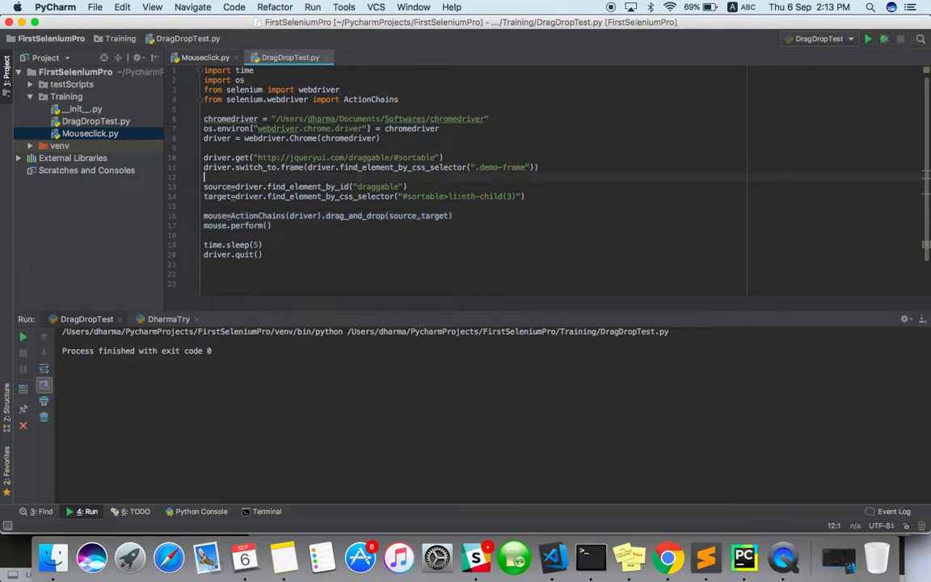
Run the updated DragDropTest.py script from the PyCharm toolbar
left_click(547, 170)
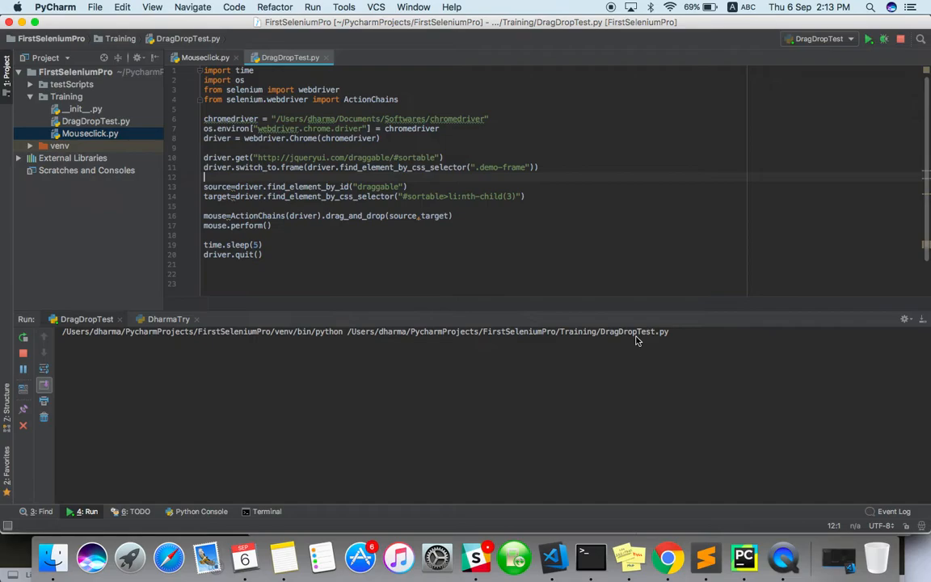
mouse_move(788, 558)
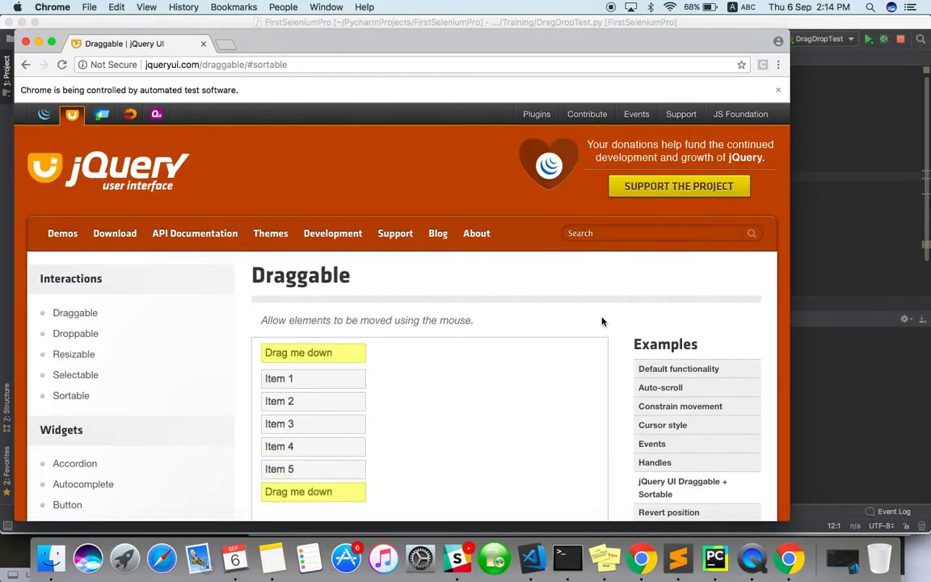
mouse_move(340, 355)
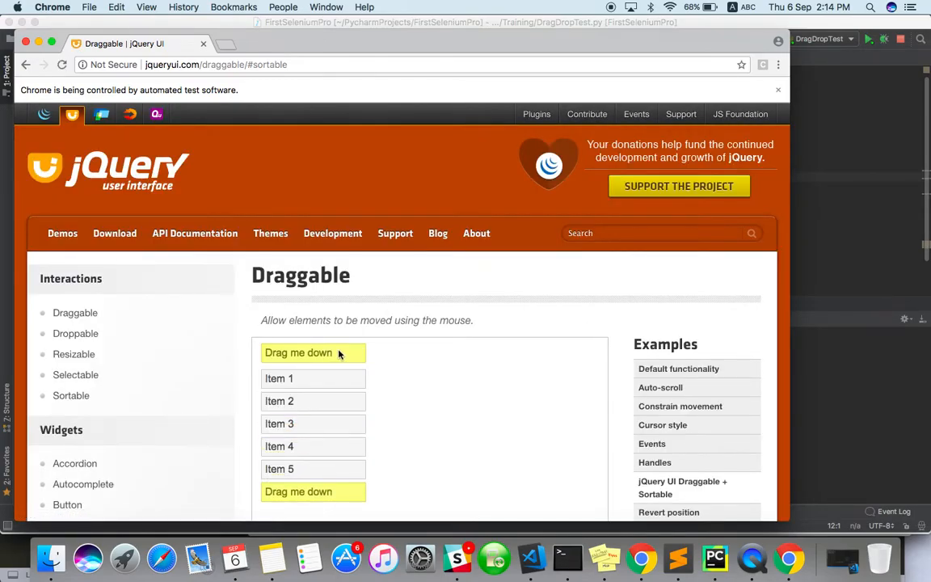
After Chrome drops 'Drag me down' below Item 5, select the code from driver.get to driver.quit
left_click(715, 558)
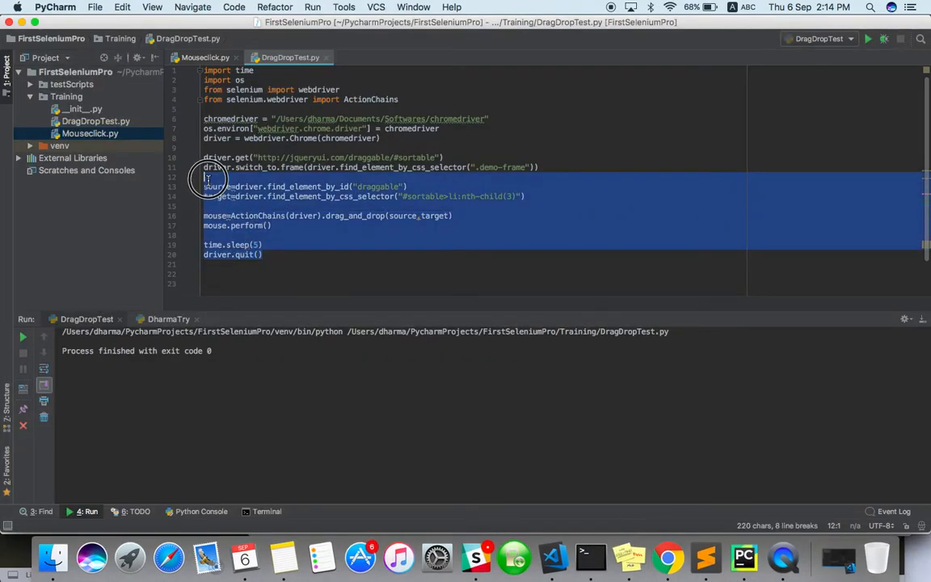
left_click(204, 147)
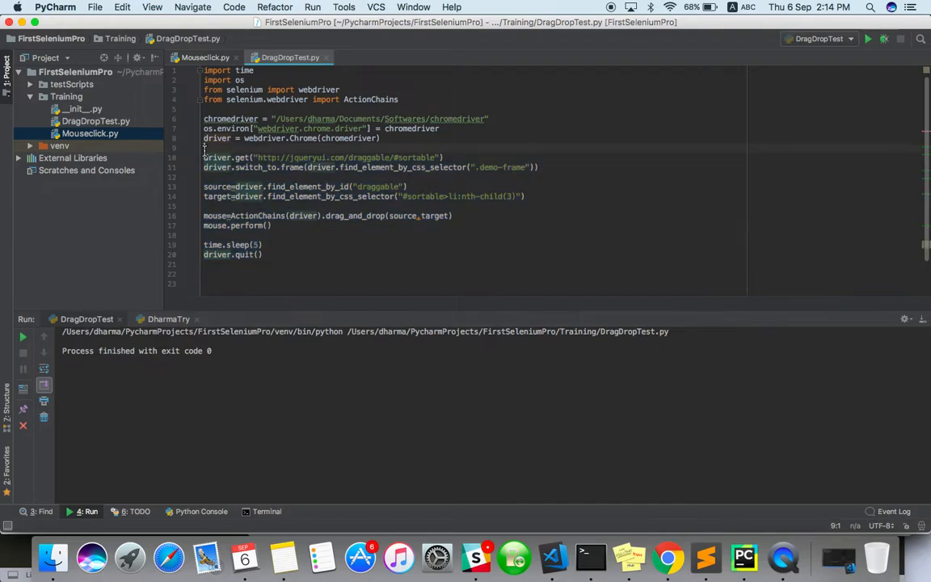
left_click_drag(203, 148, 262, 255)
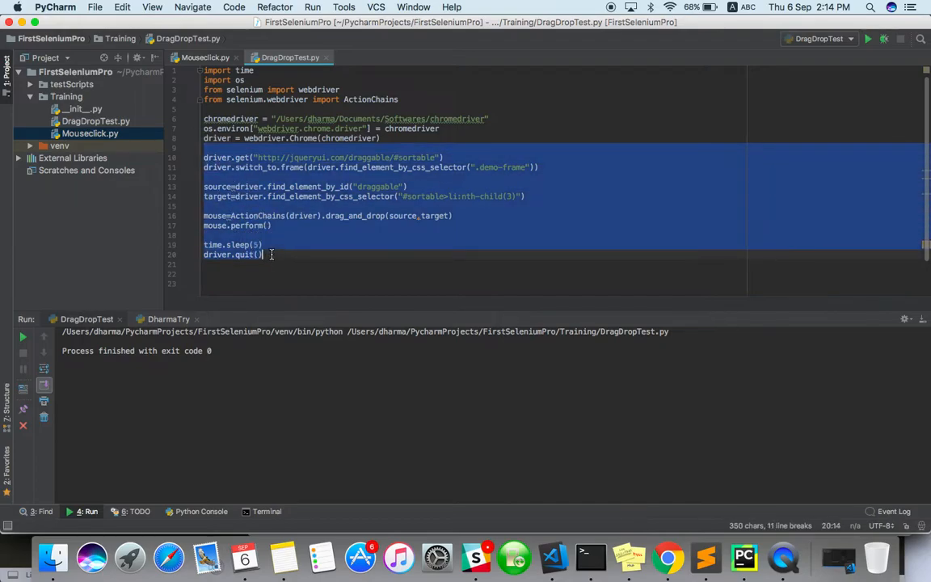